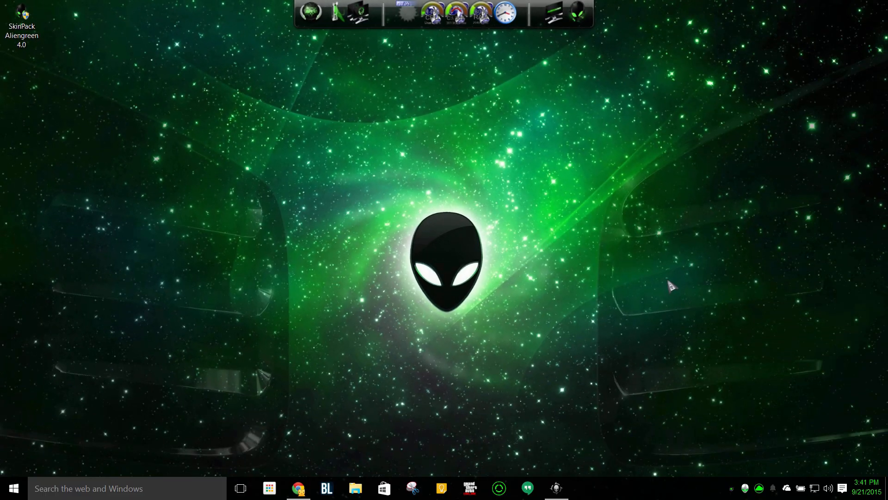
{"action": "mouse_move", "coordinate": [439, 379]}
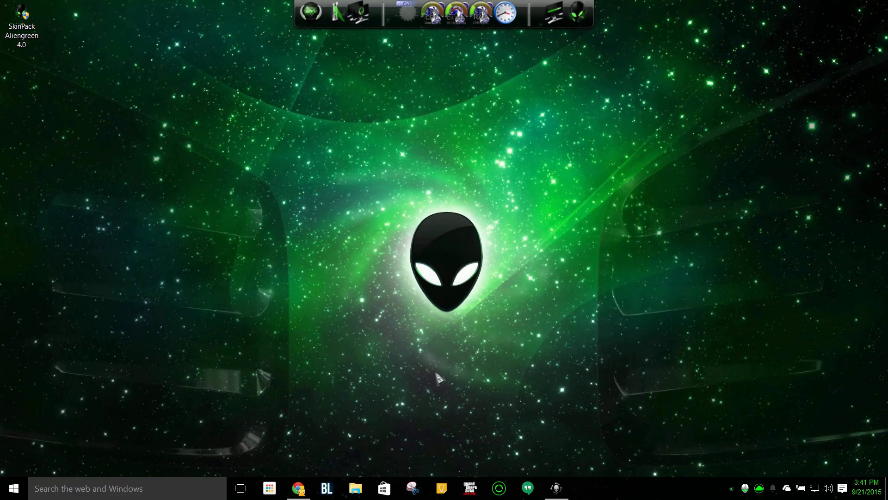
{"action": "mouse_move", "coordinate": [434, 379]}
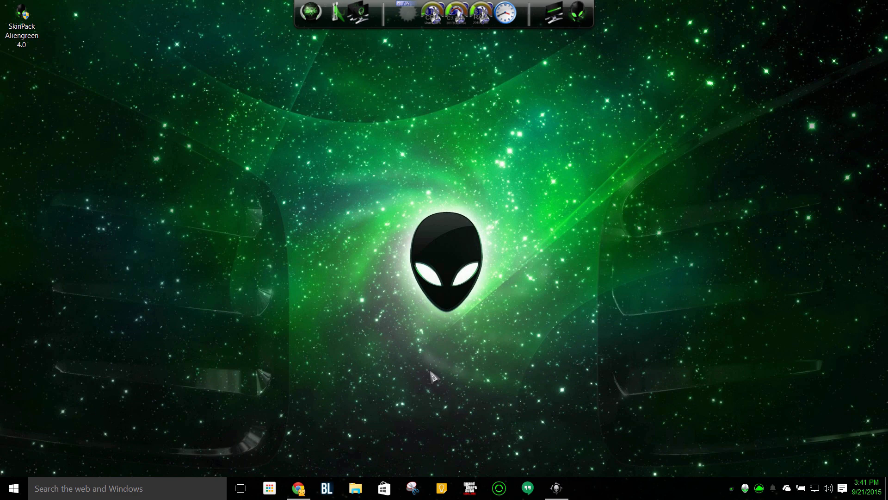
{"action": "mouse_move", "coordinate": [396, 269]}
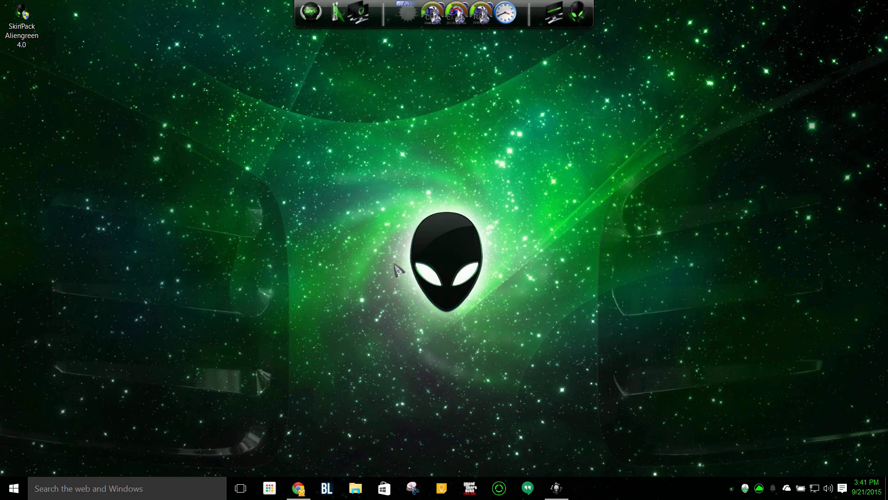
{"action": "mouse_move", "coordinate": [445, 353]}
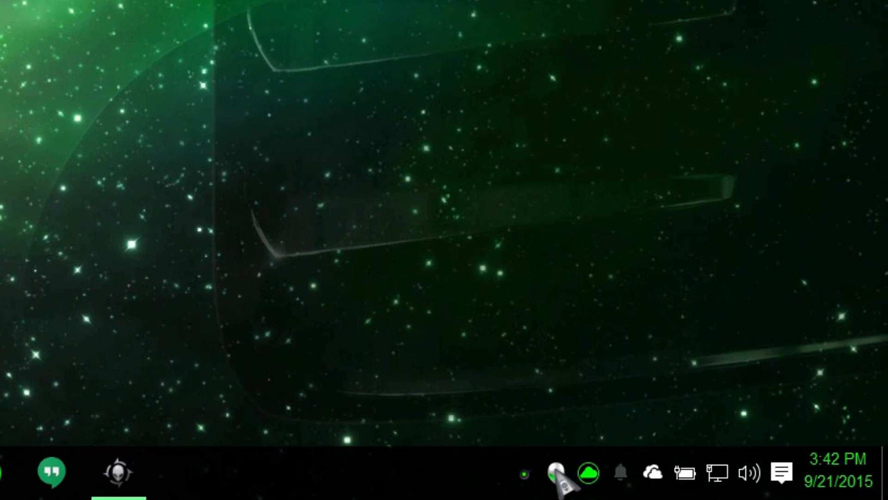
Expand the system tray's hidden icons flyout in its green alien-styled frame
{"action": "left_click", "coordinate": [555, 472]}
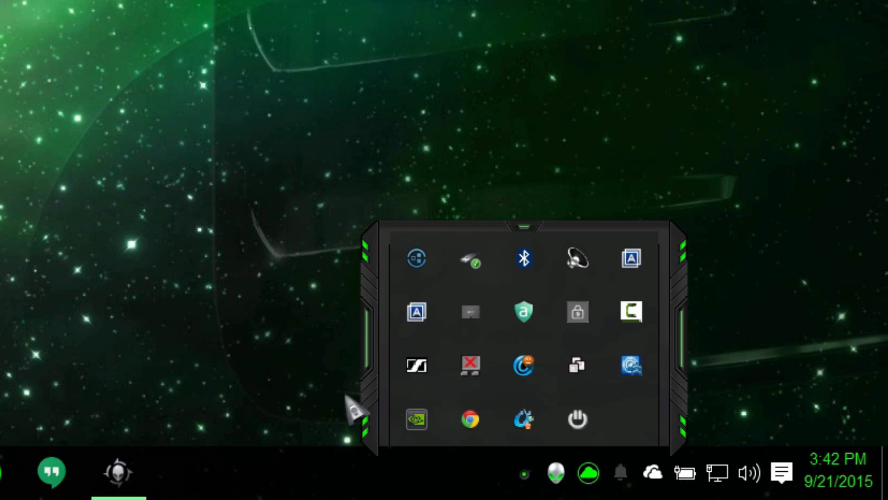
{"action": "mouse_move", "coordinate": [521, 369]}
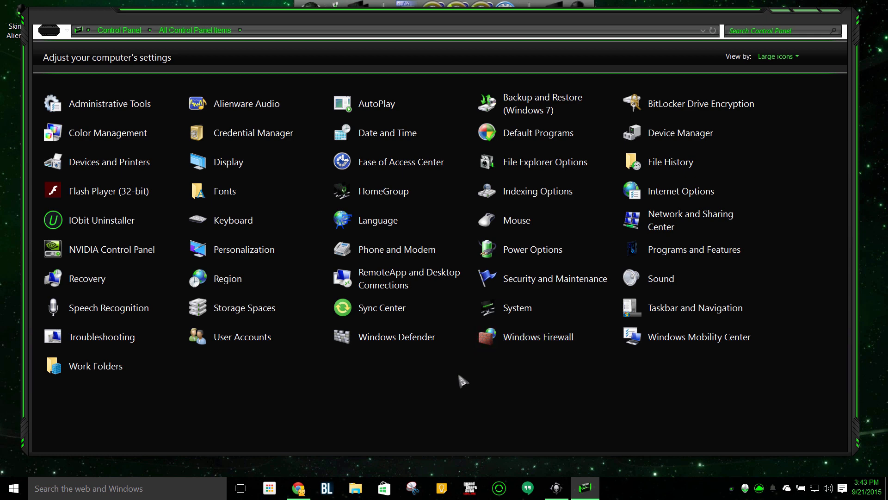
Show the Control Panel address bar's location dropdown listing destinations like This PC
{"action": "left_click", "coordinate": [83, 30]}
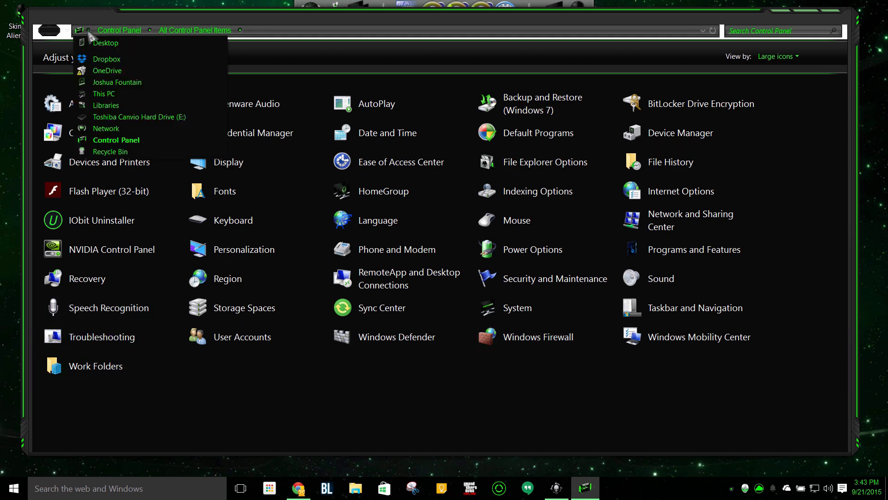
Navigate to This PC, showing six folders and four drives with free space
{"action": "left_click", "coordinate": [103, 93]}
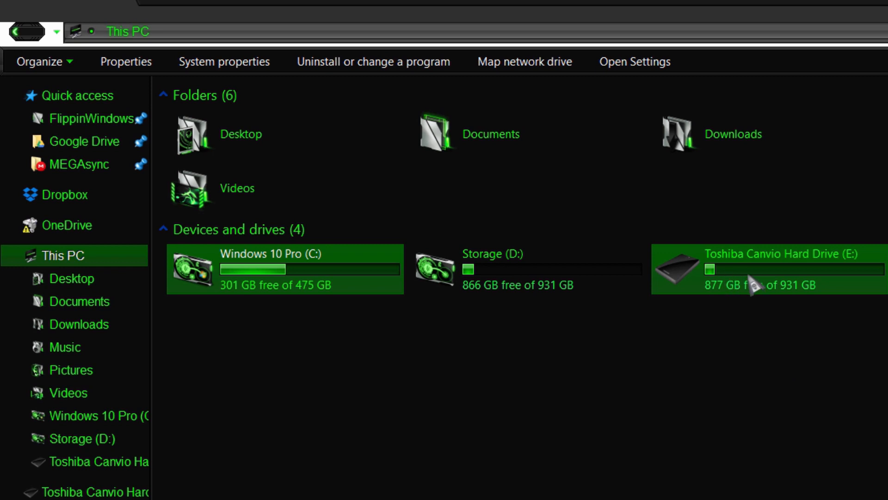
{"action": "mouse_move", "coordinate": [742, 278]}
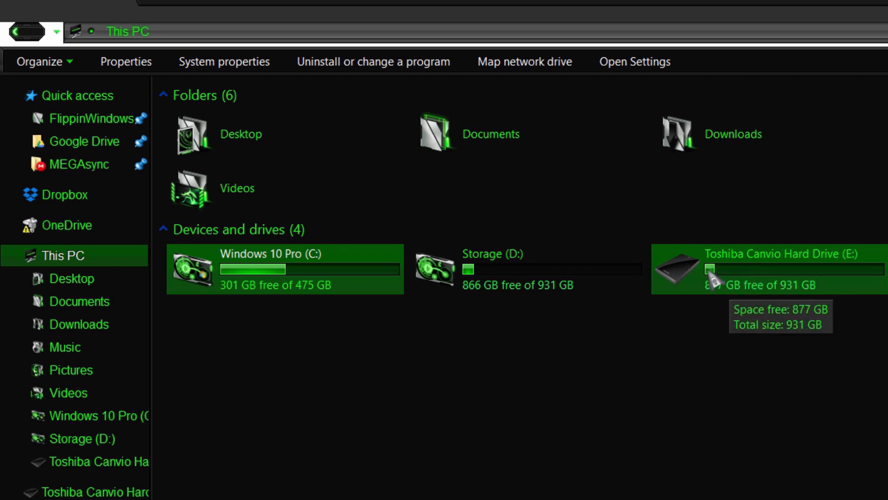
{"action": "mouse_move", "coordinate": [828, 286]}
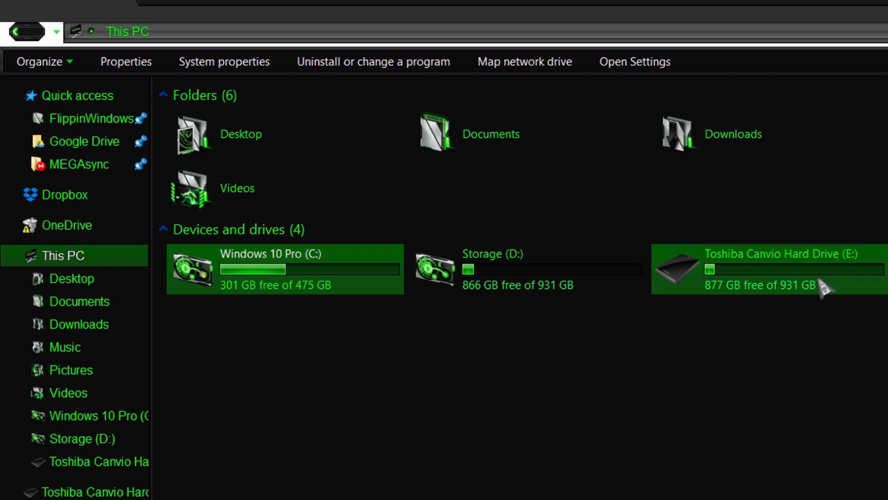